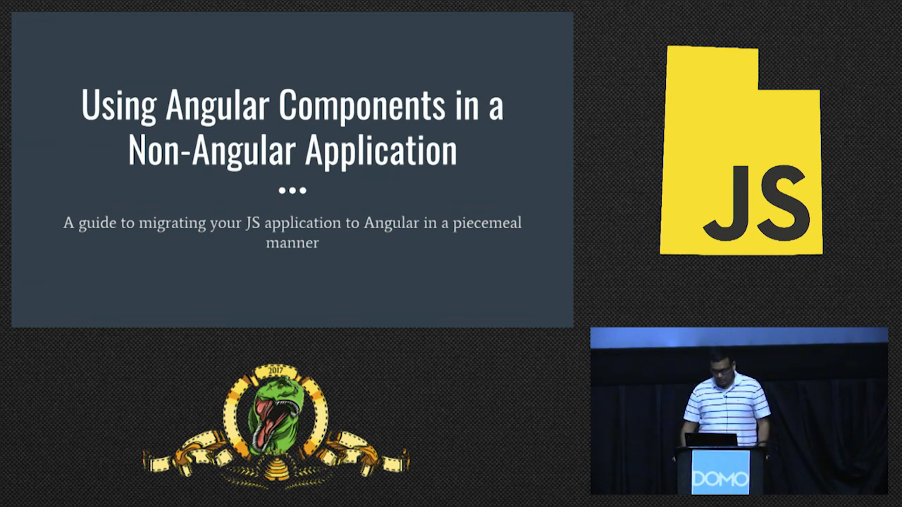
Advance from the title slide to the 'Lucid: Before Angular' slide with three bullets
{"action": "key", "text": "Right"}
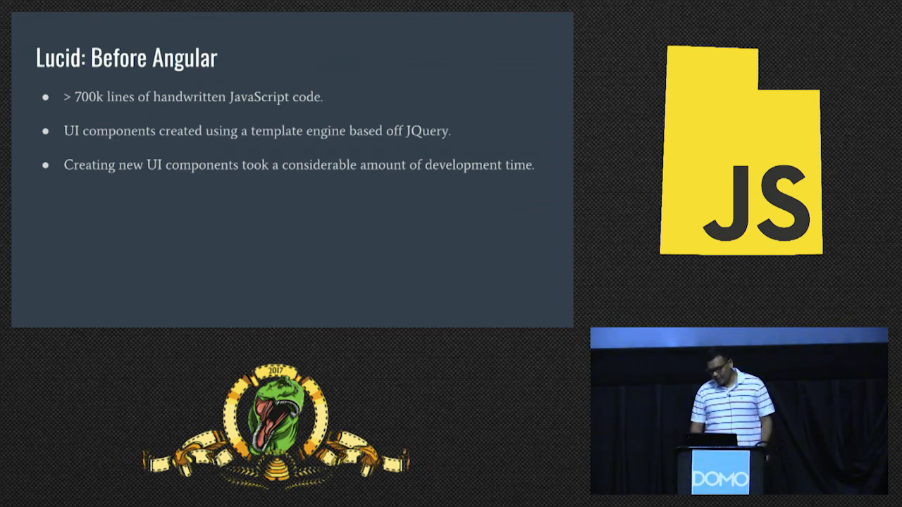
Advance to the 'Downsides of doing a wholesale rewrite' slide listing three drawbacks
{"action": "key", "text": "Right"}
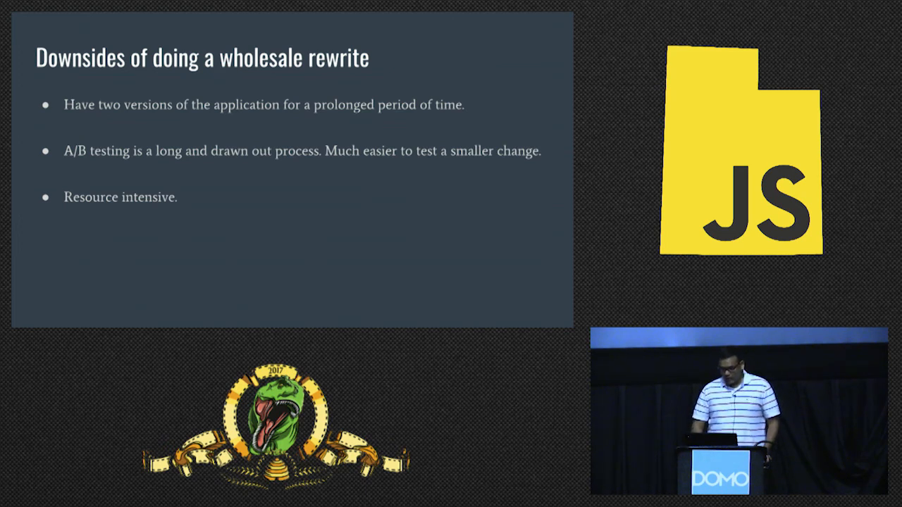
{"action": "key", "text": "Right"}
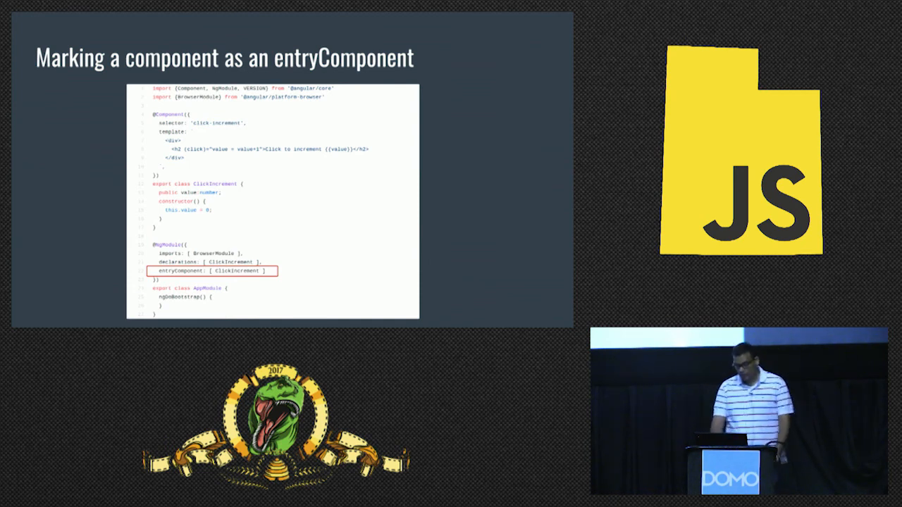
Advance past the 'Marking a component as an entryComponent' slide to the Plunker demo
{"action": "key", "text": "Right"}
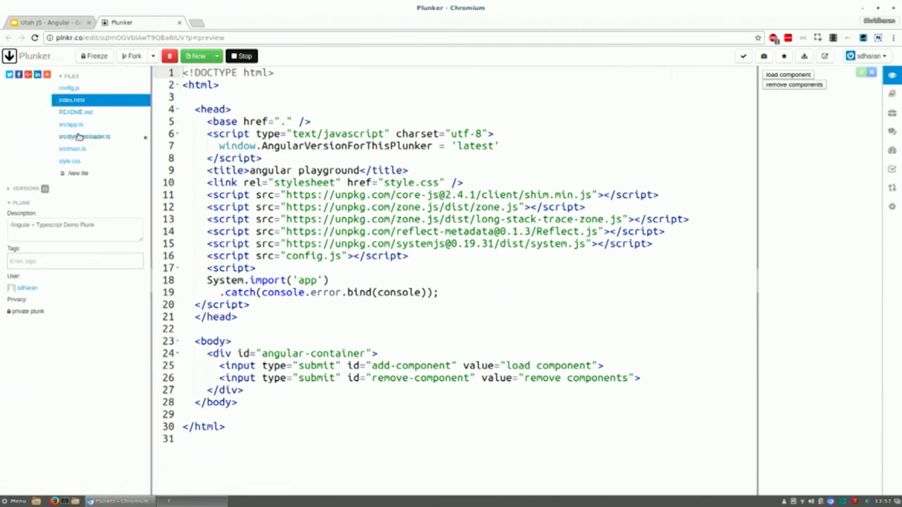
Show src/app.ts and src/dynamicloader.ts, then index.html's remove components input
{"action": "left_click", "coordinate": [70, 124]}
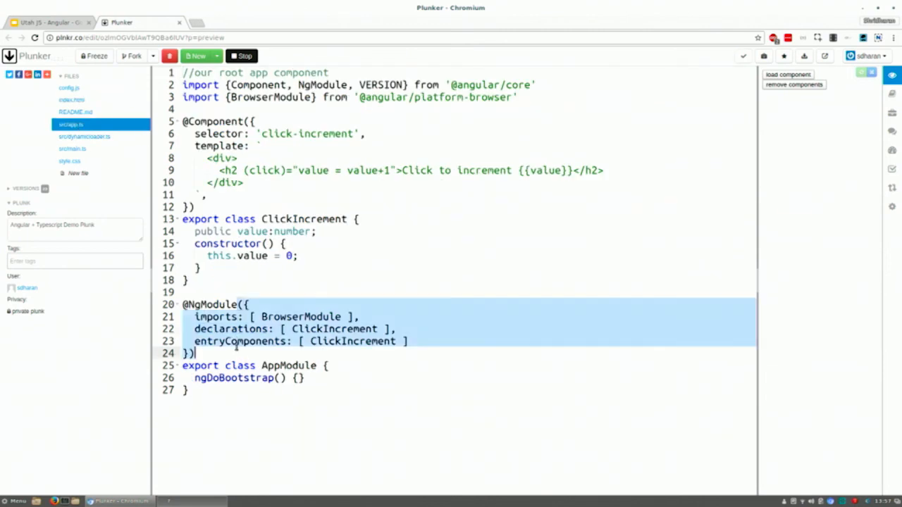
{"action": "left_click", "coordinate": [238, 341]}
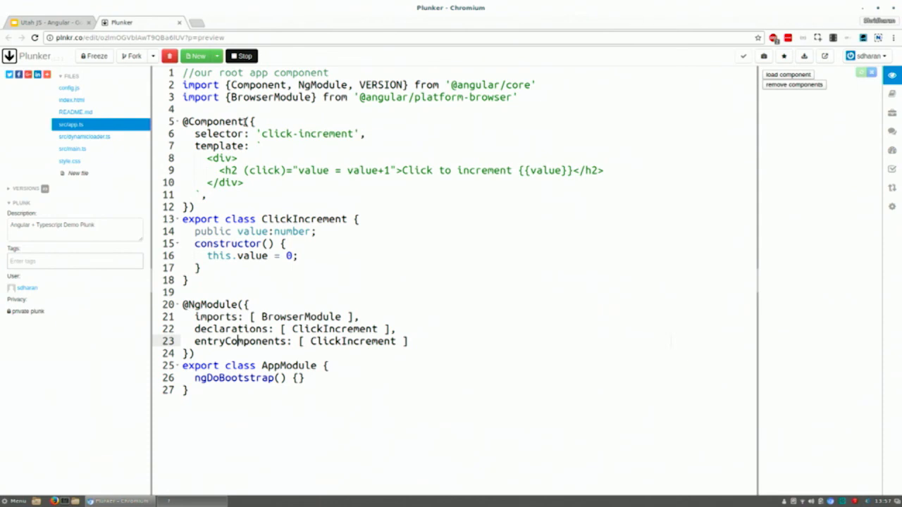
{"action": "mouse_move", "coordinate": [71, 112]}
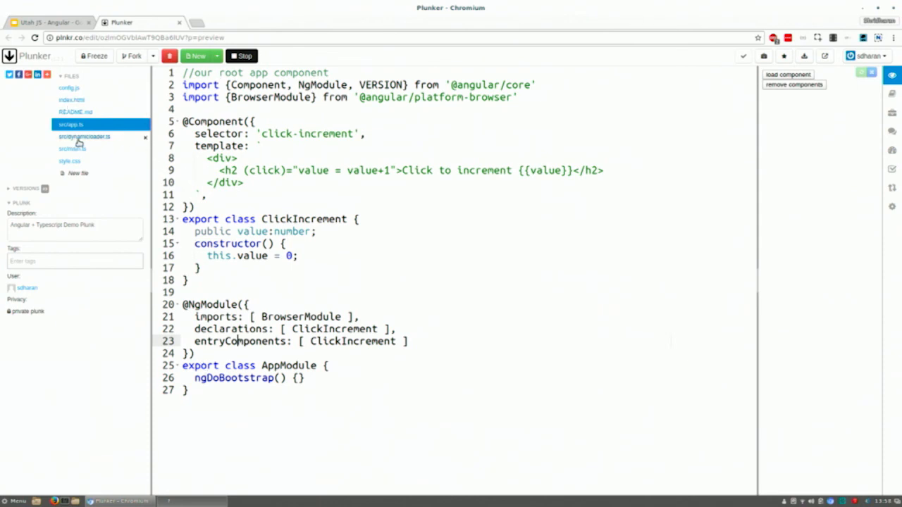
{"action": "left_click", "coordinate": [83, 136]}
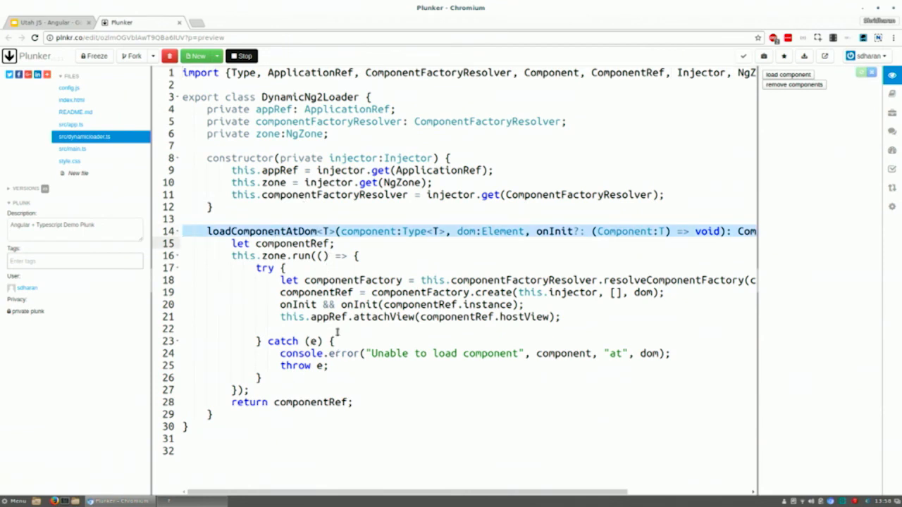
{"action": "mouse_move", "coordinate": [74, 152]}
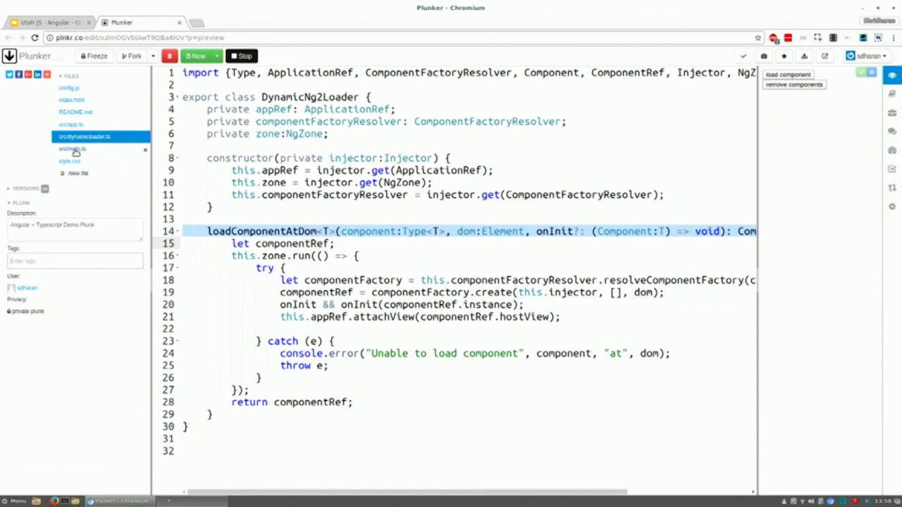
{"action": "left_click", "coordinate": [71, 100]}
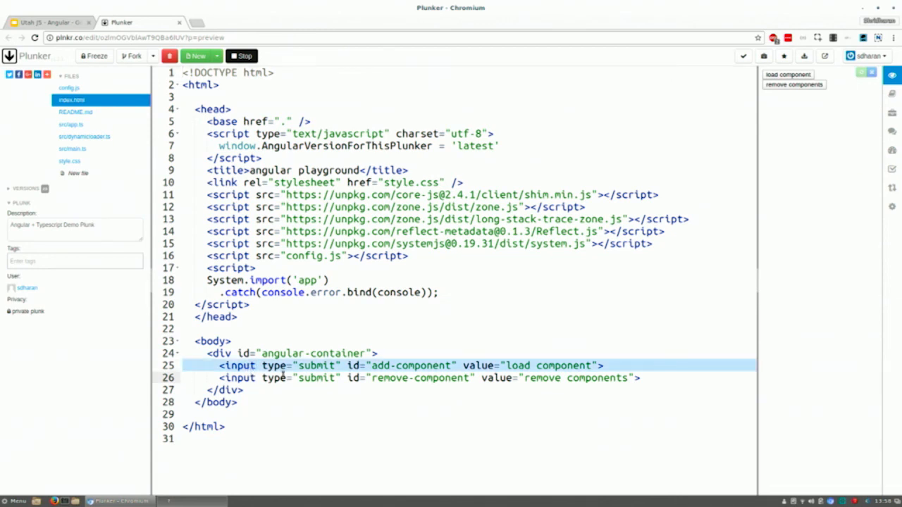
{"action": "mouse_move", "coordinate": [416, 379]}
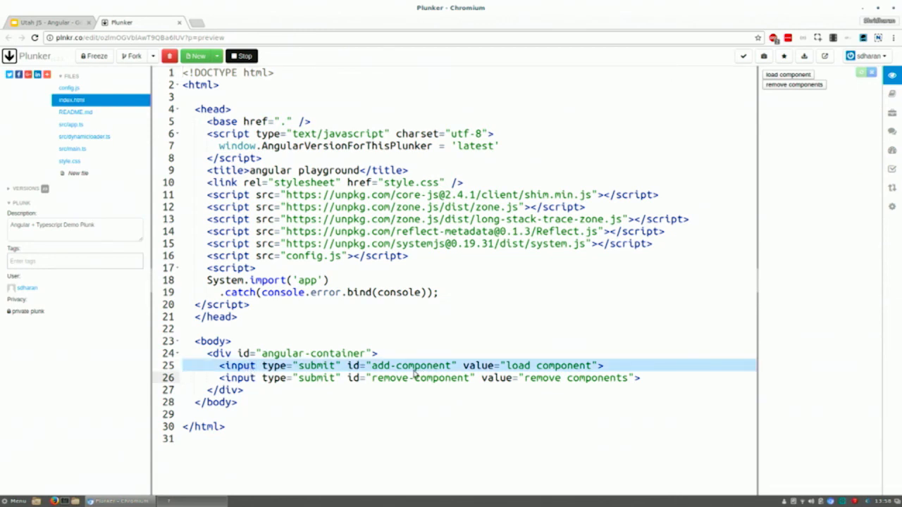
{"action": "left_click", "coordinate": [416, 379]}
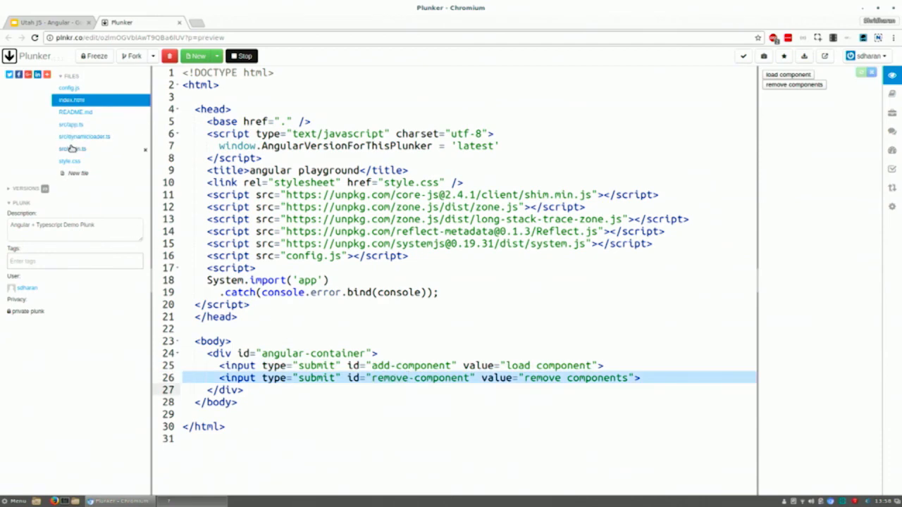
Open src/main.ts and highlight the loadComponentAtDom call and the value property
{"action": "left_click", "coordinate": [70, 149]}
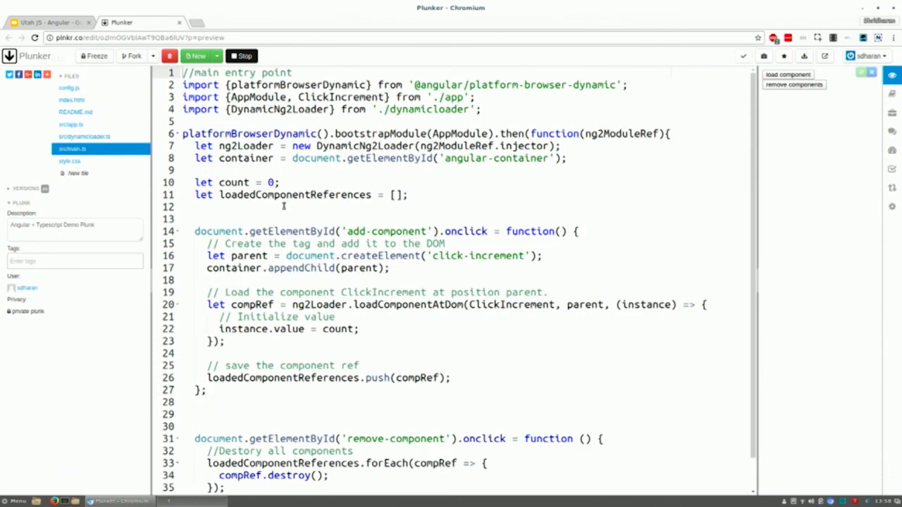
{"action": "scroll", "scroll_direction": "down", "scroll_amount": 3}
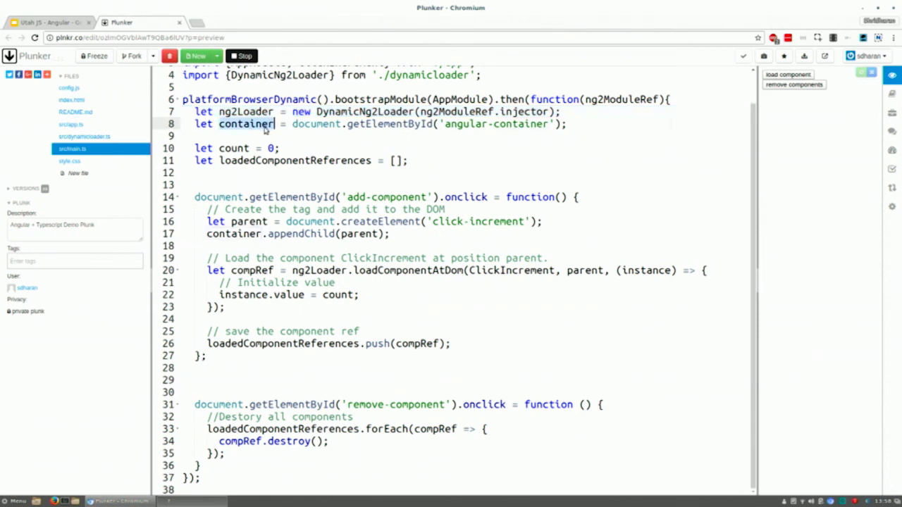
{"action": "mouse_move", "coordinate": [447, 204]}
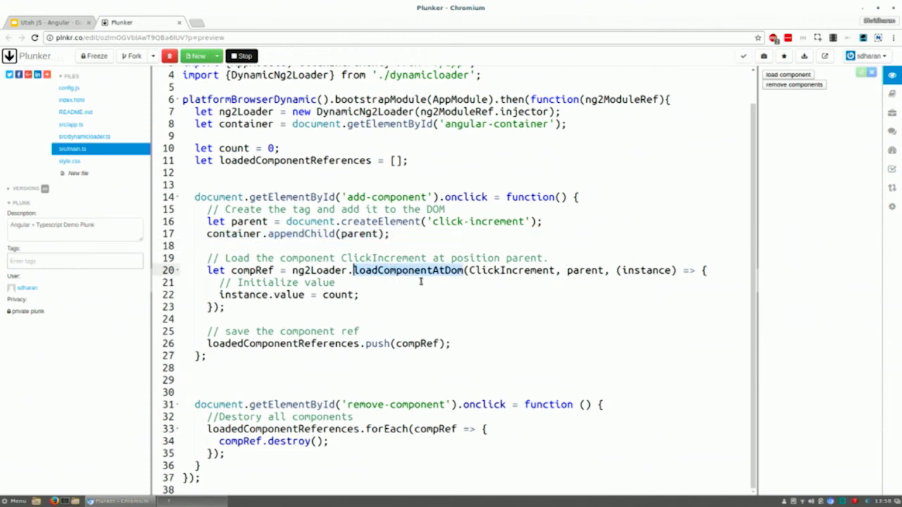
{"action": "double_click", "coordinate": [646, 271]}
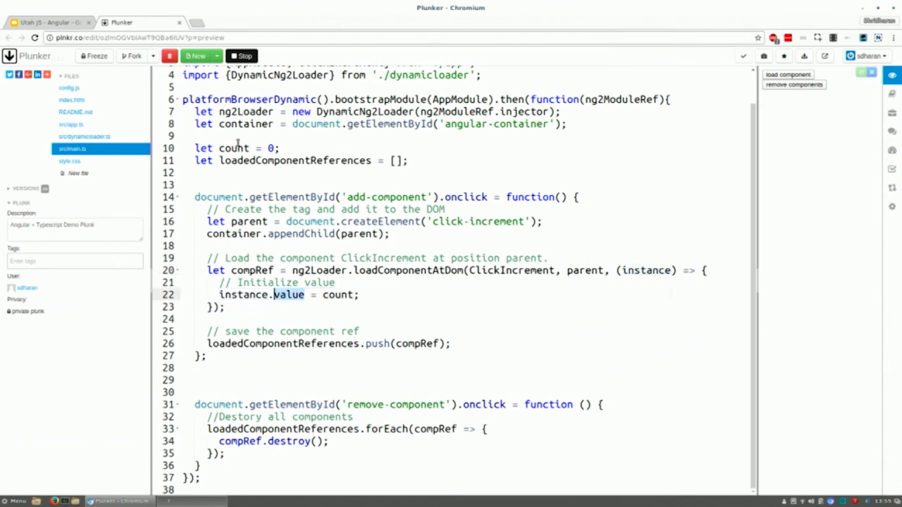
{"action": "double_click", "coordinate": [335, 295]}
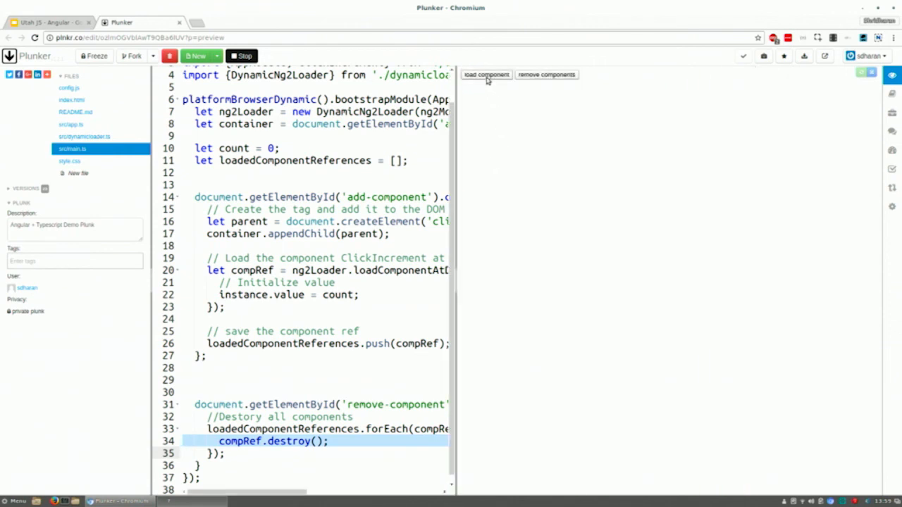
{"action": "left_click", "coordinate": [487, 74]}
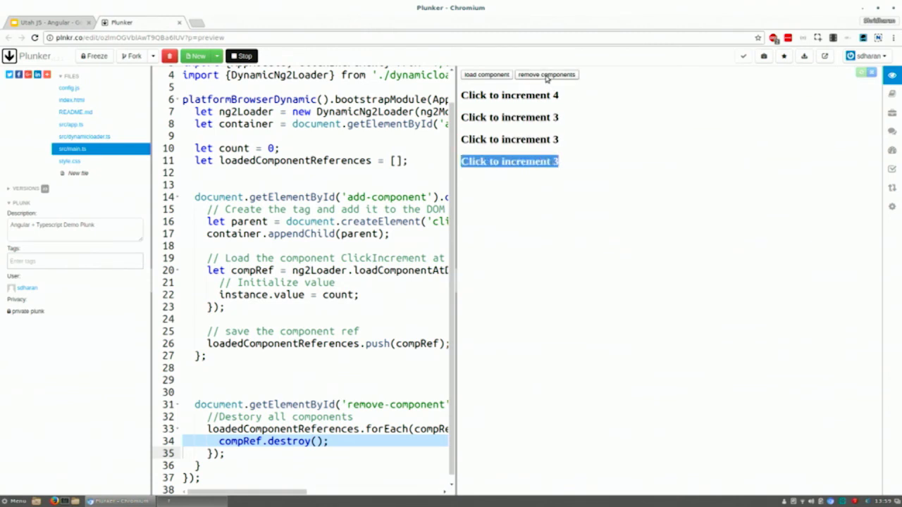
{"action": "left_click", "coordinate": [546, 74]}
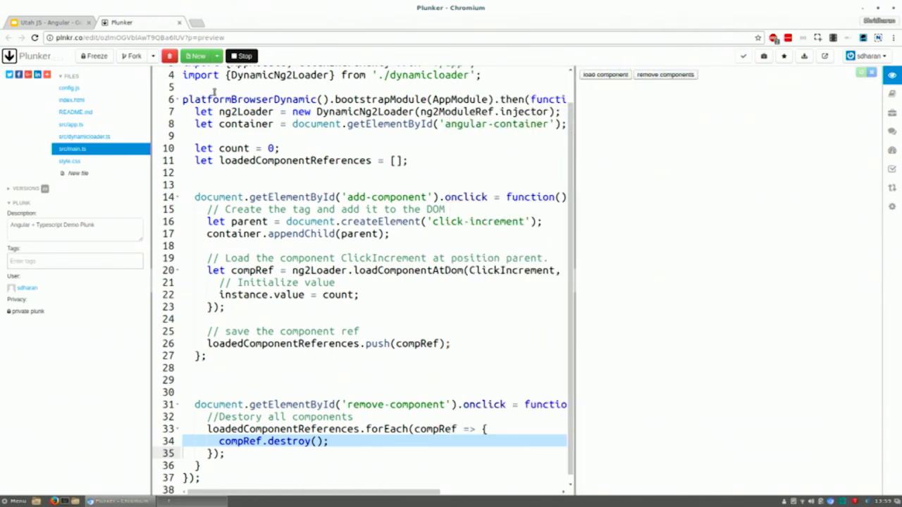
Return to the Google Slides deck and jump to the final Questions slide
{"action": "left_click", "coordinate": [45, 20]}
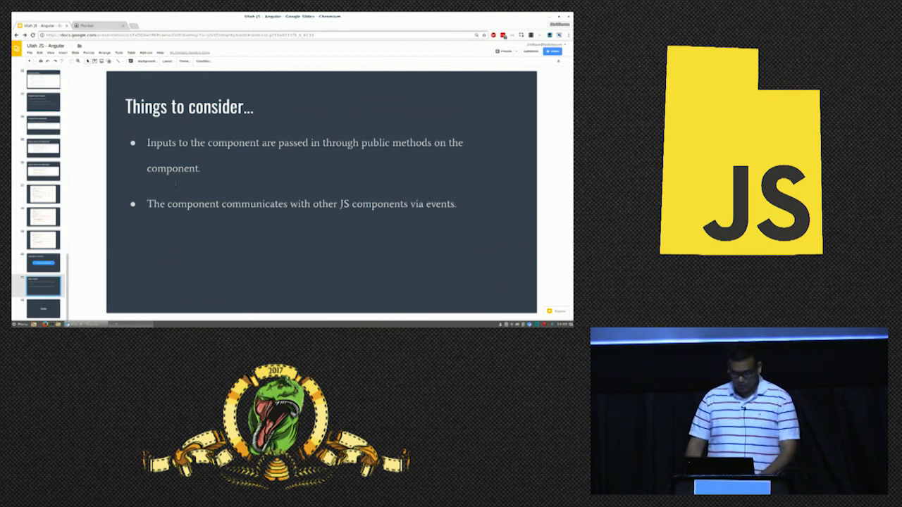
{"action": "left_click", "coordinate": [42, 306]}
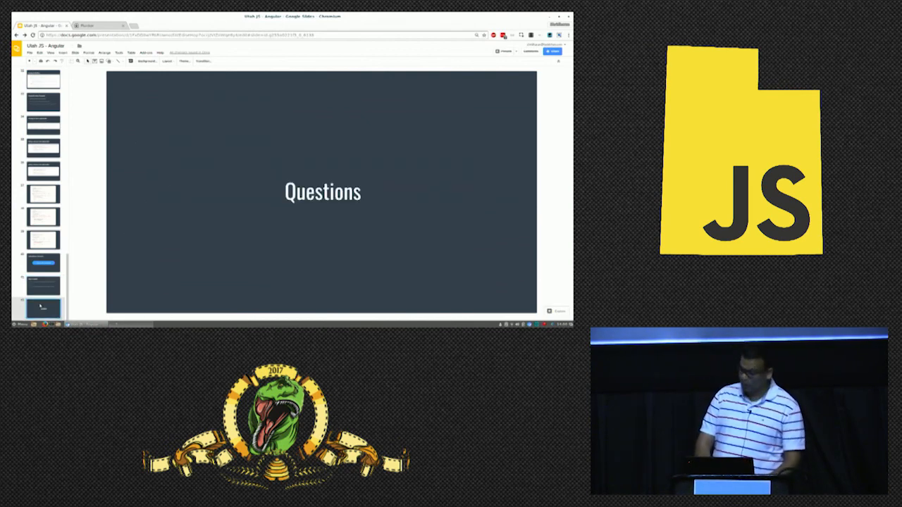